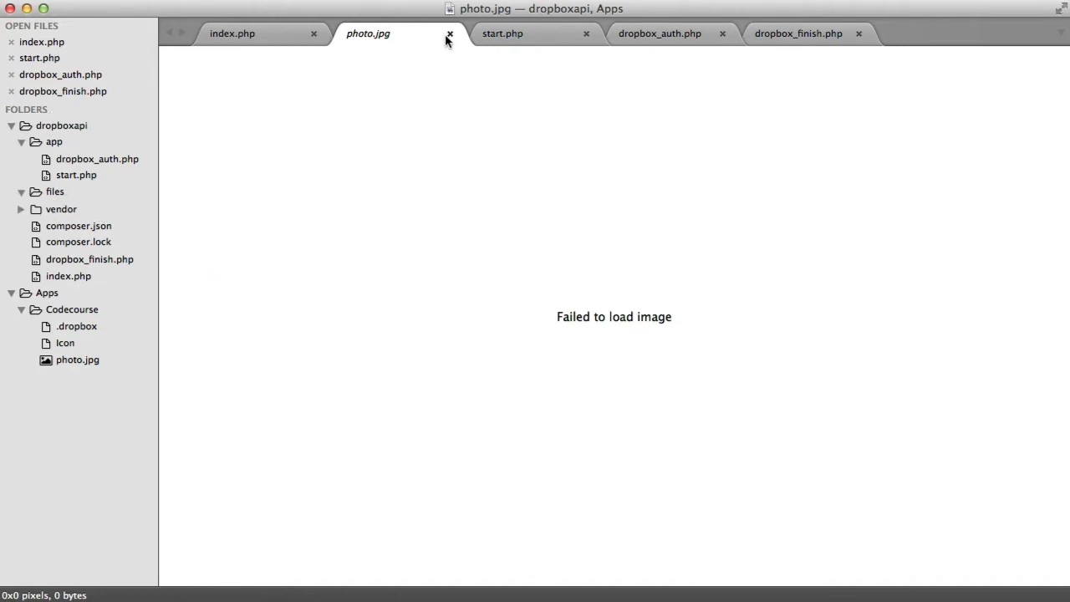
# Close the photo.jpg preview that failed to load.
pyautogui.click(450, 34)
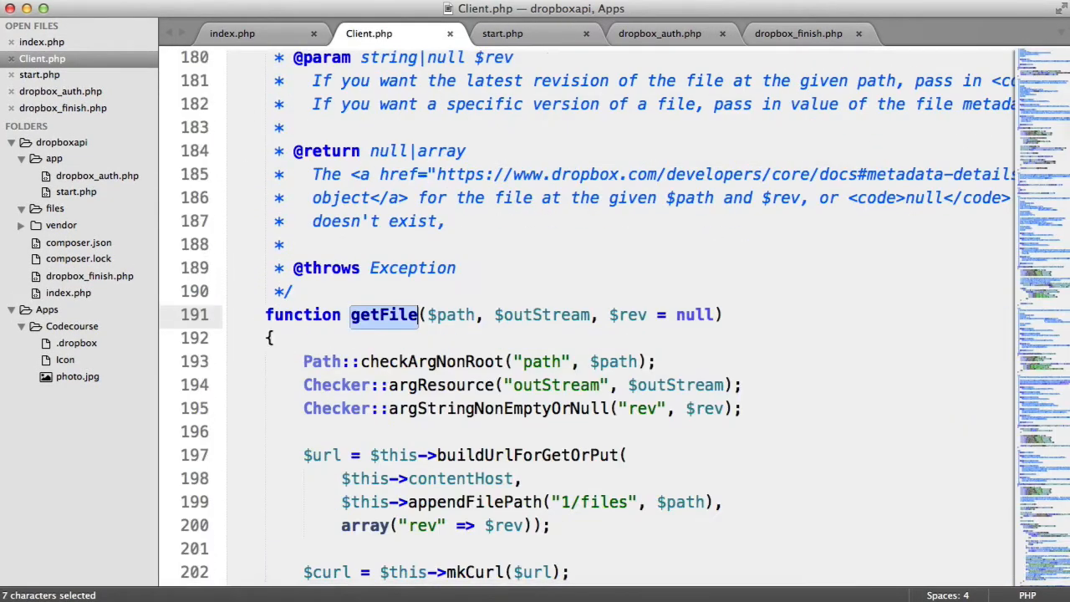
pyautogui.scroll(-3)
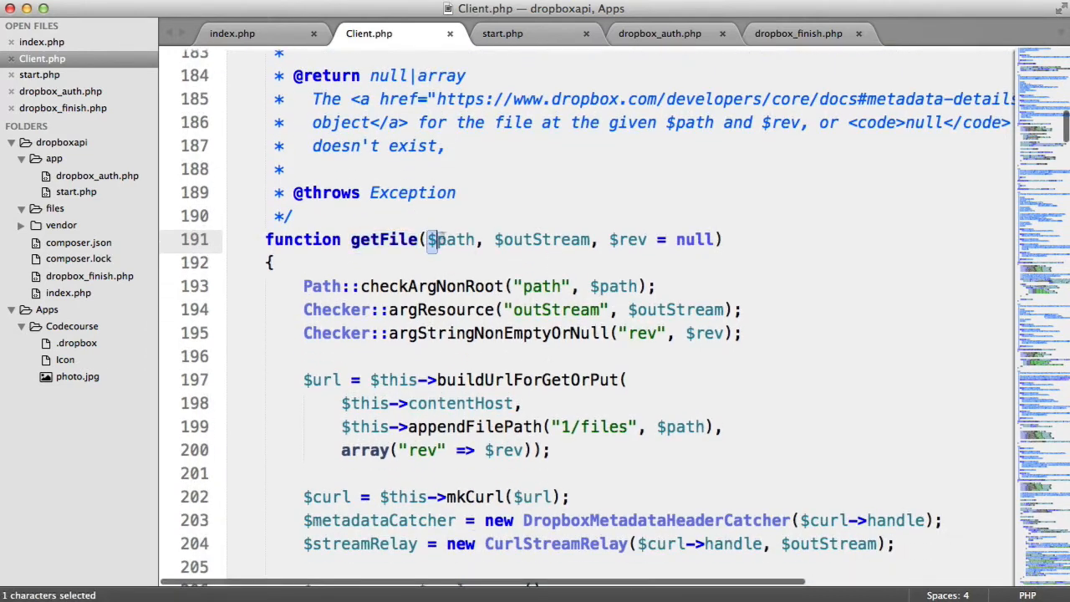
pyautogui.doubleClick(452, 239)
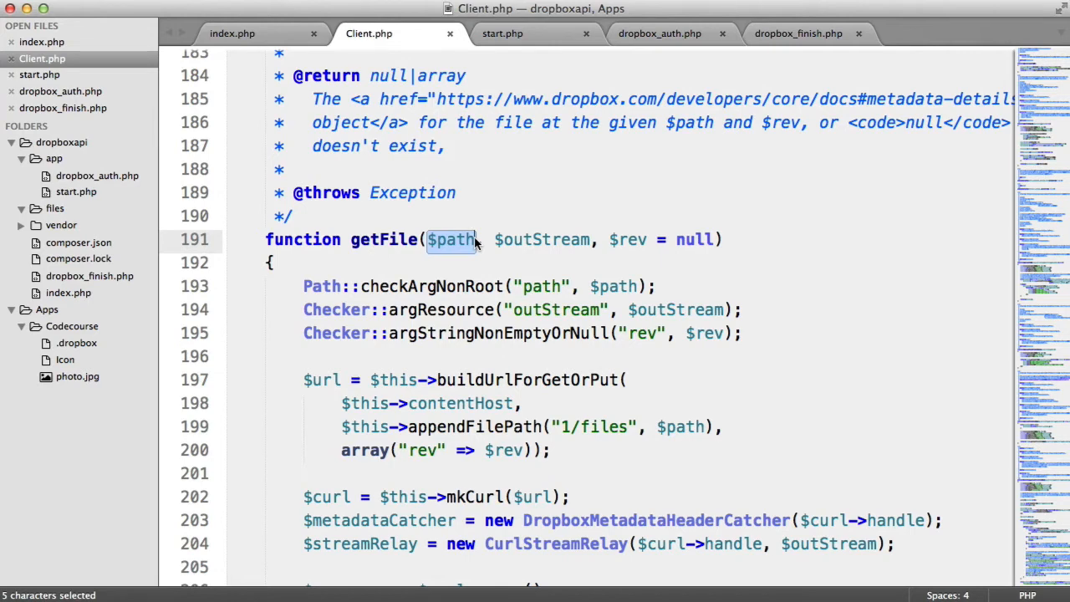
pyautogui.doubleClick(541, 239)
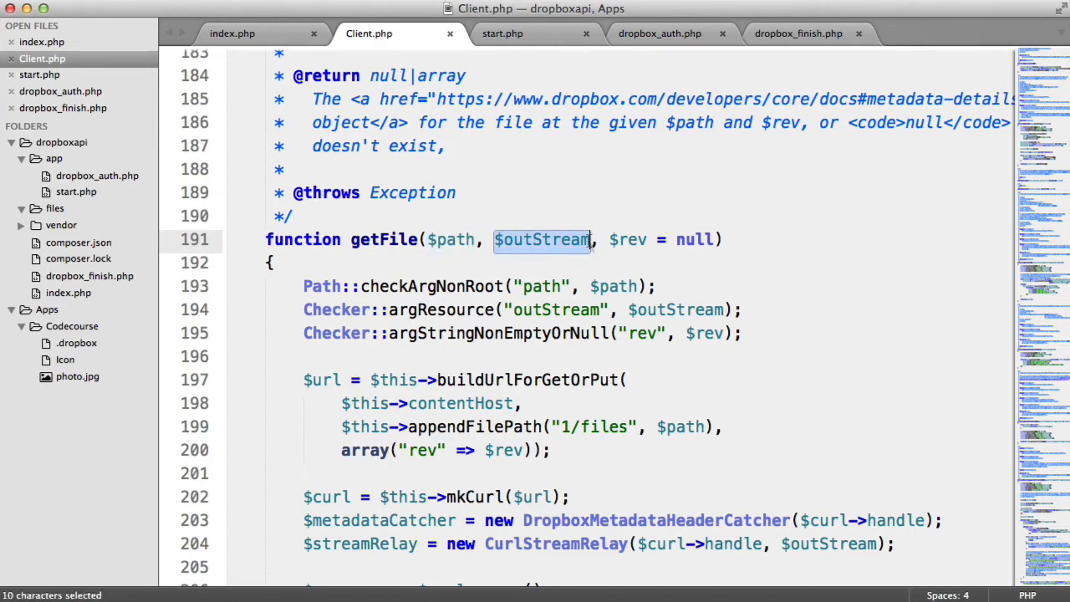
pyautogui.moveTo(611, 259)
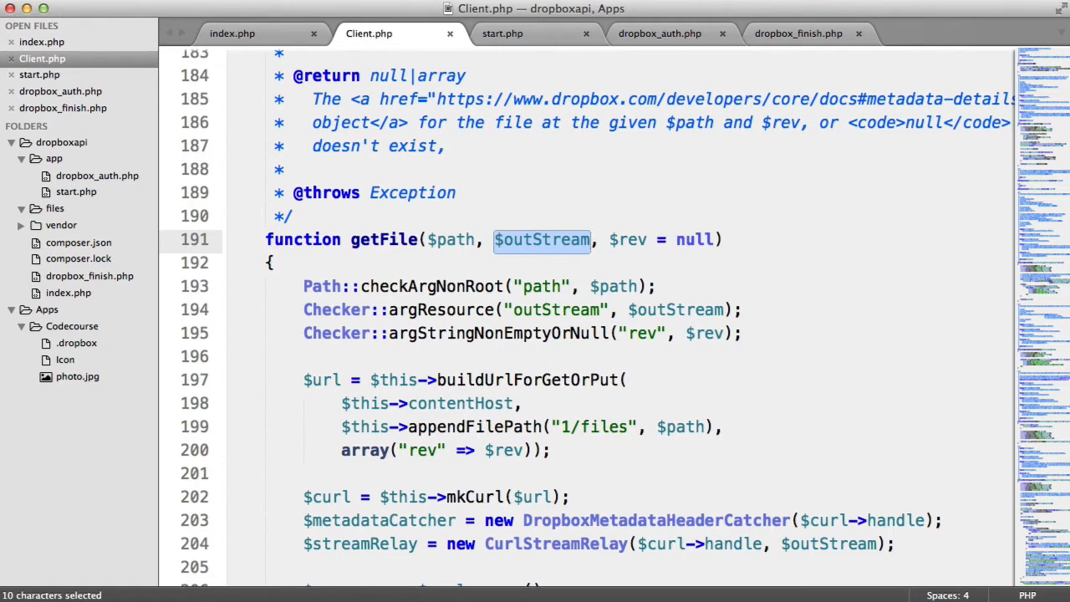
pyautogui.moveTo(430, 46)
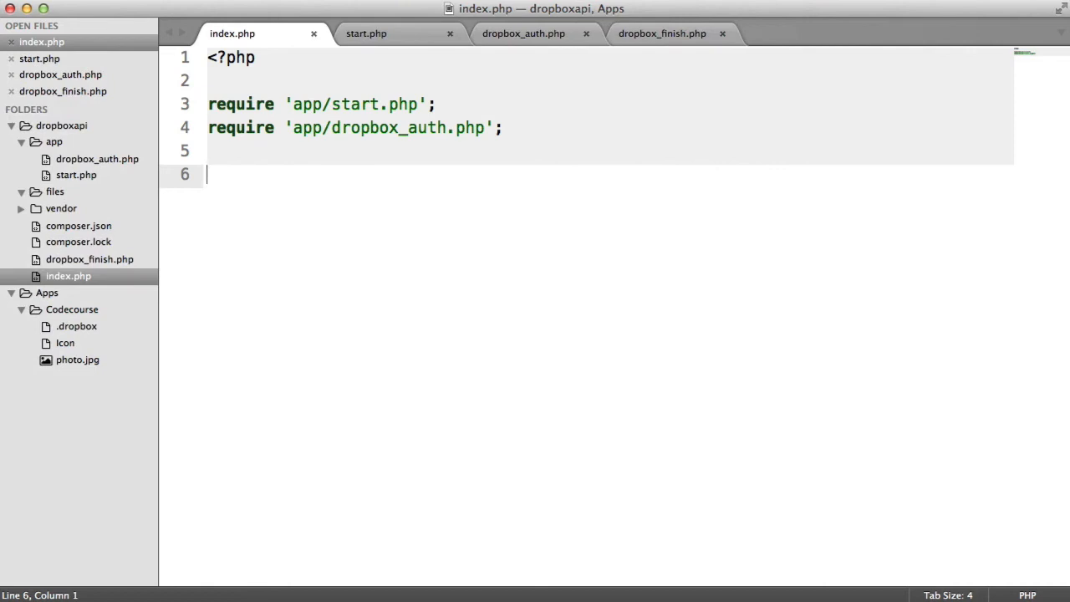
# Write $client->getFile('/photo.jpg', fopen('files/photo.jpg', 'wb')); on line 6 of index.php.
pyautogui.write('$client->')
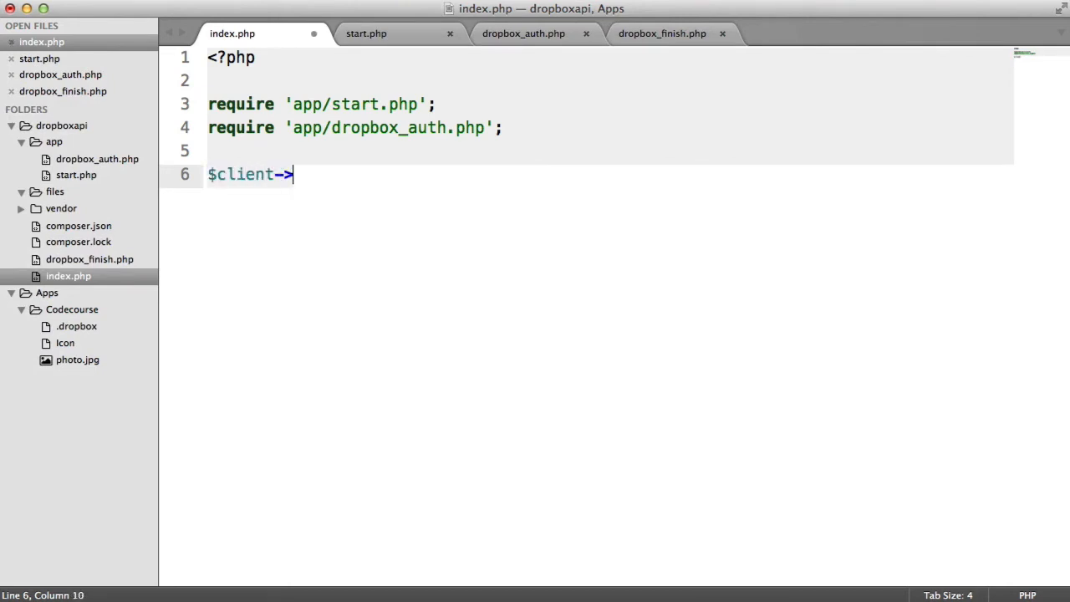
pyautogui.write('getFile()')
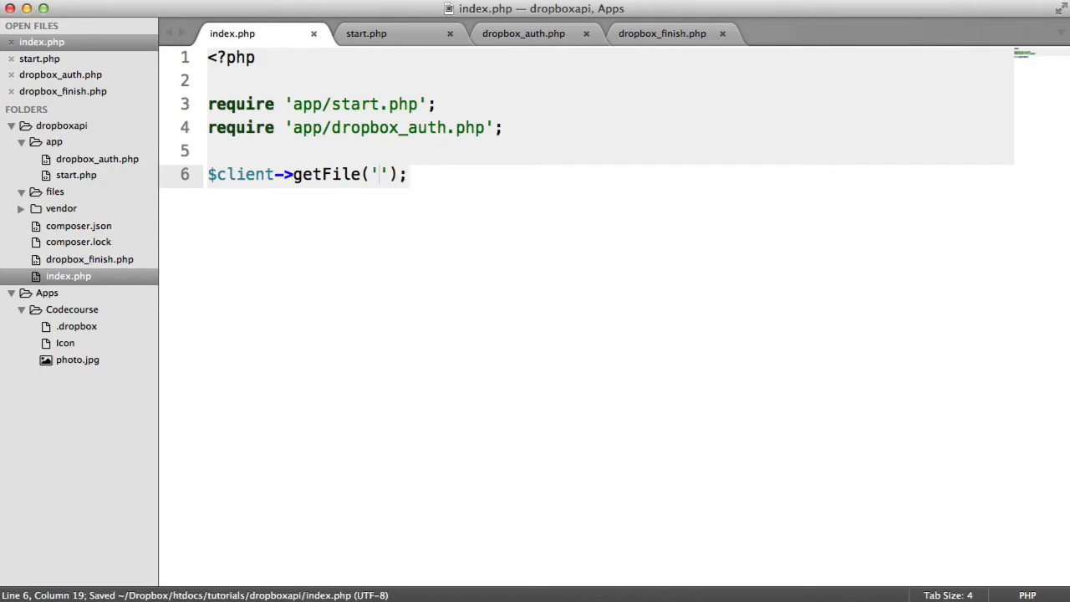
pyautogui.write('/')
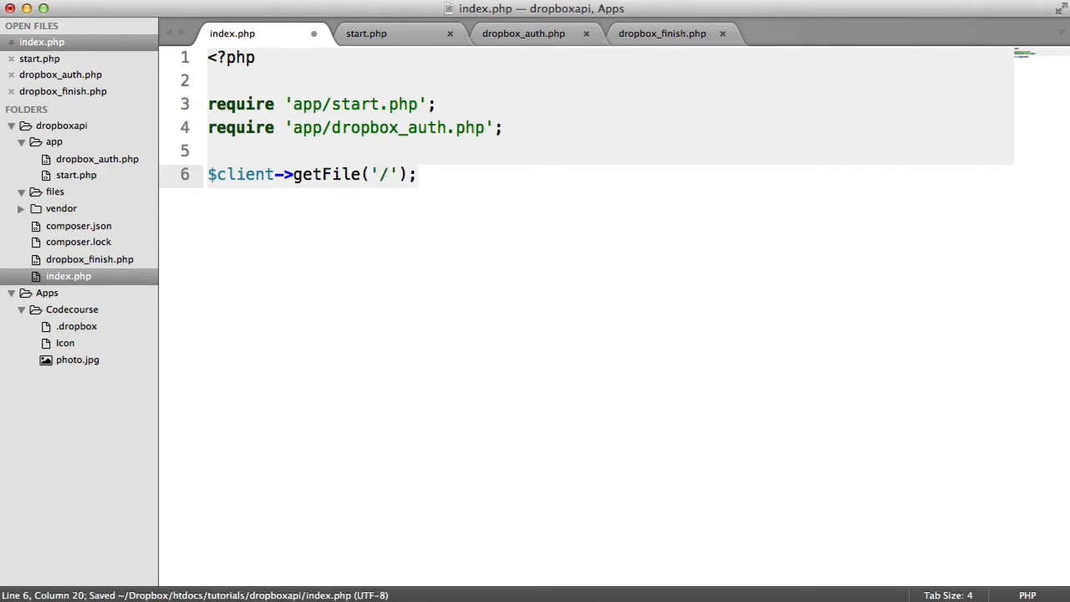
pyautogui.write('photo.jpg')
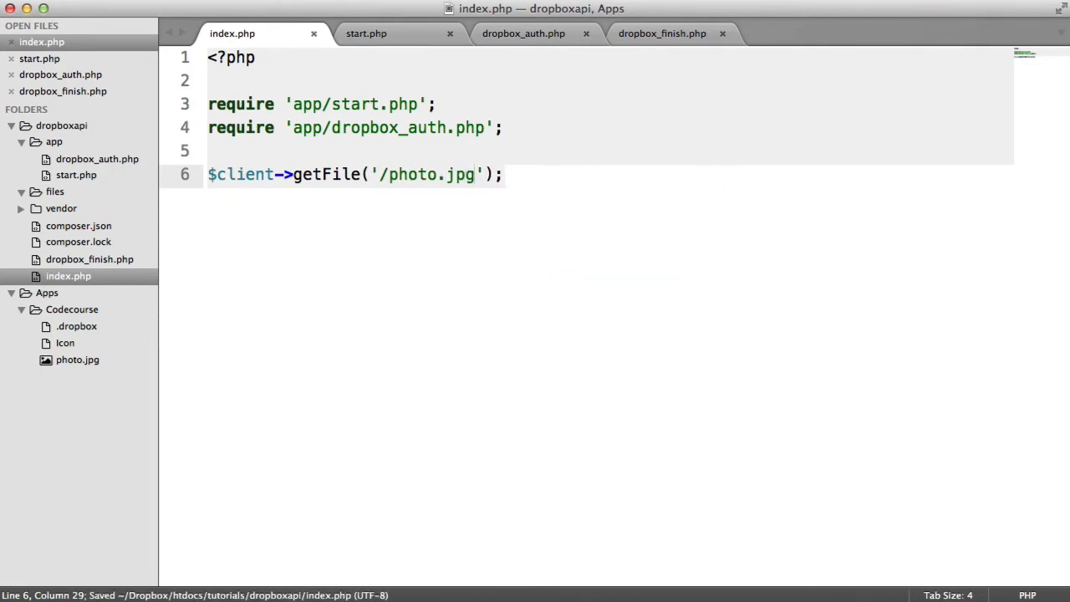
pyautogui.write('", "')
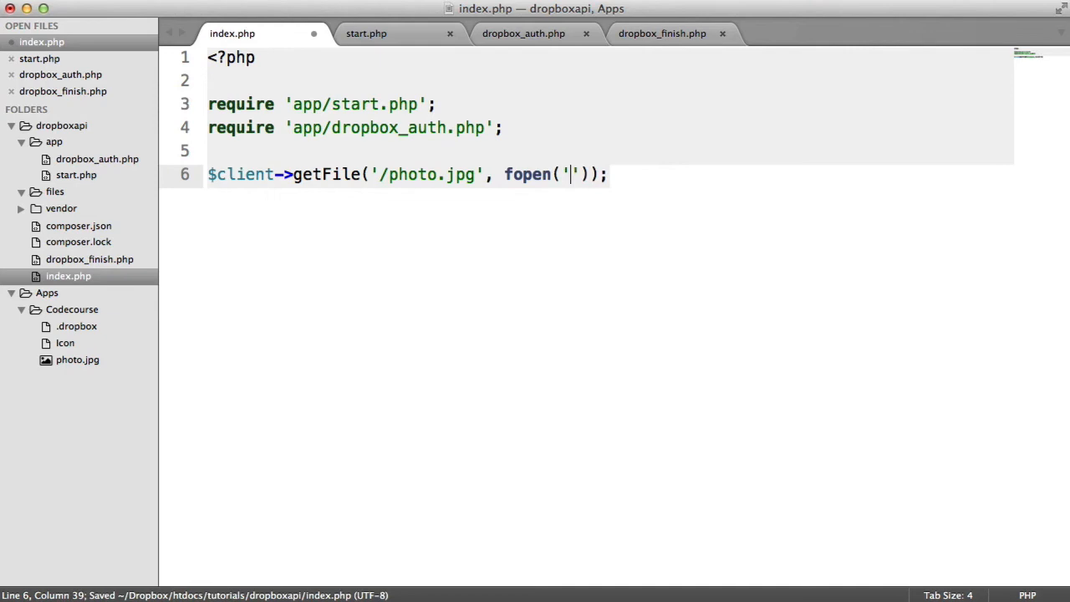
pyautogui.write('files/photo.jpg')
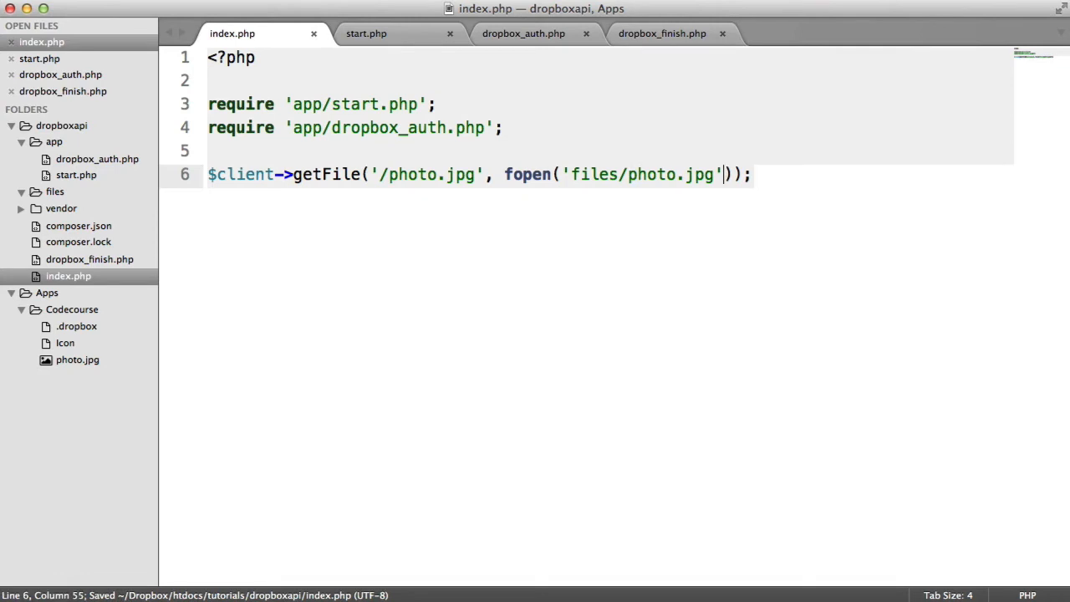
pyautogui.write(", ''")
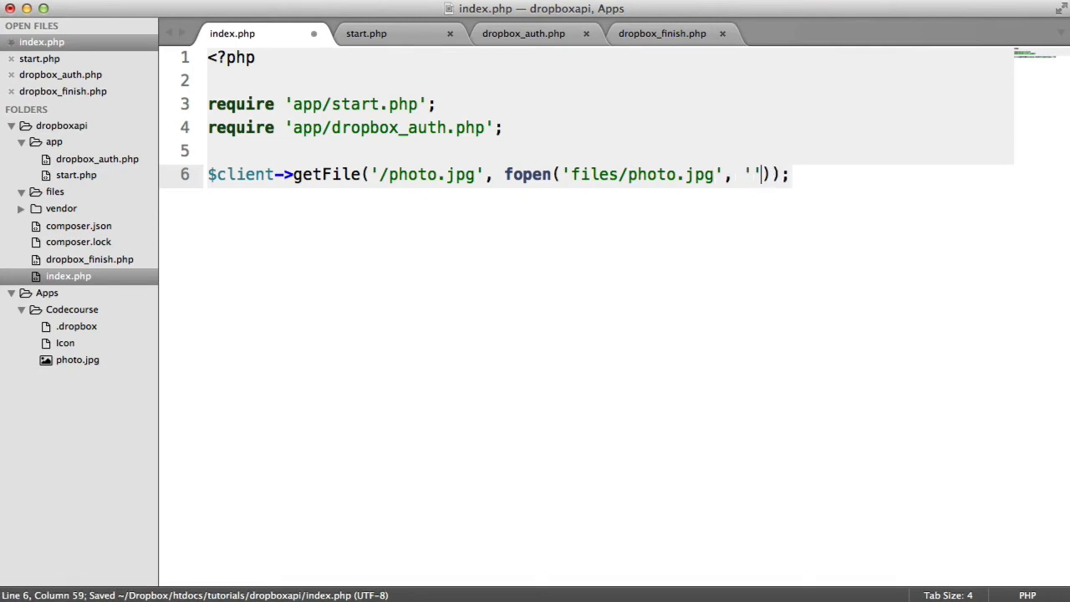
pyautogui.write('wb')
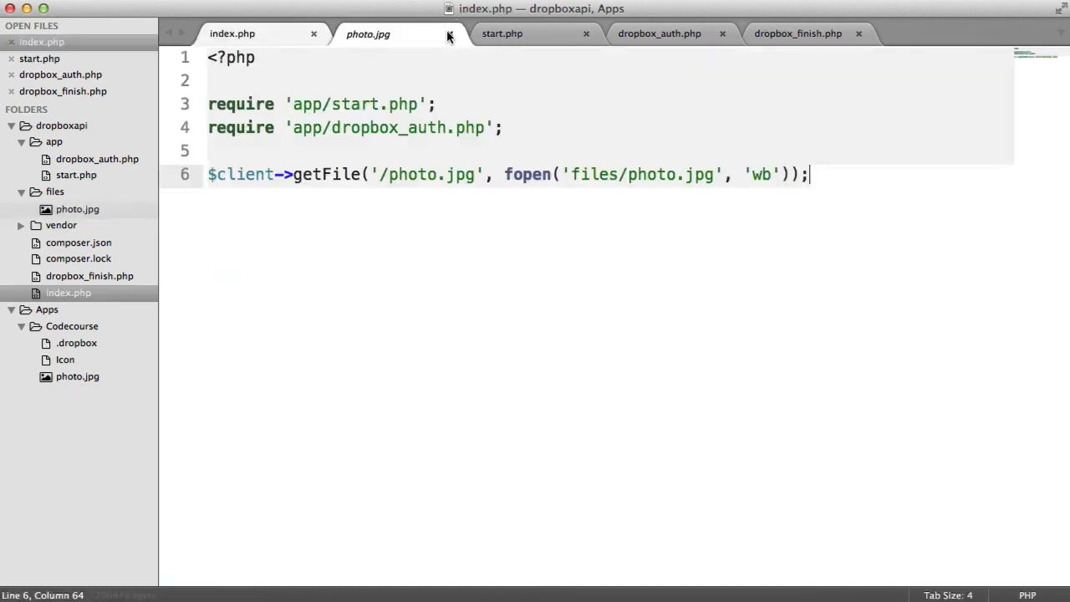
# Close the downloaded photo.jpg preview and return to index.php.
pyautogui.click(449, 34)
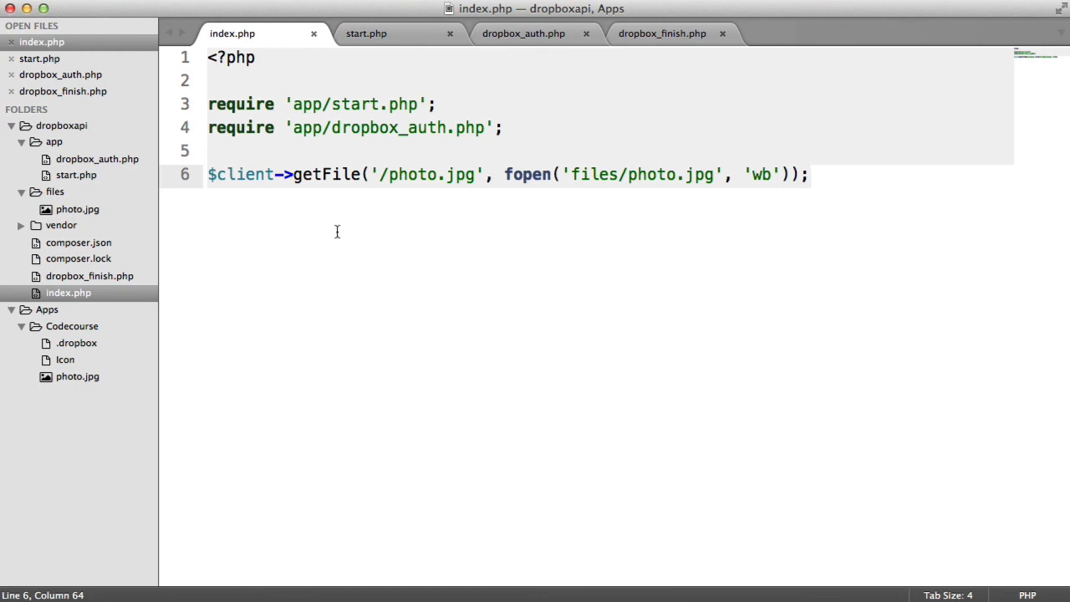